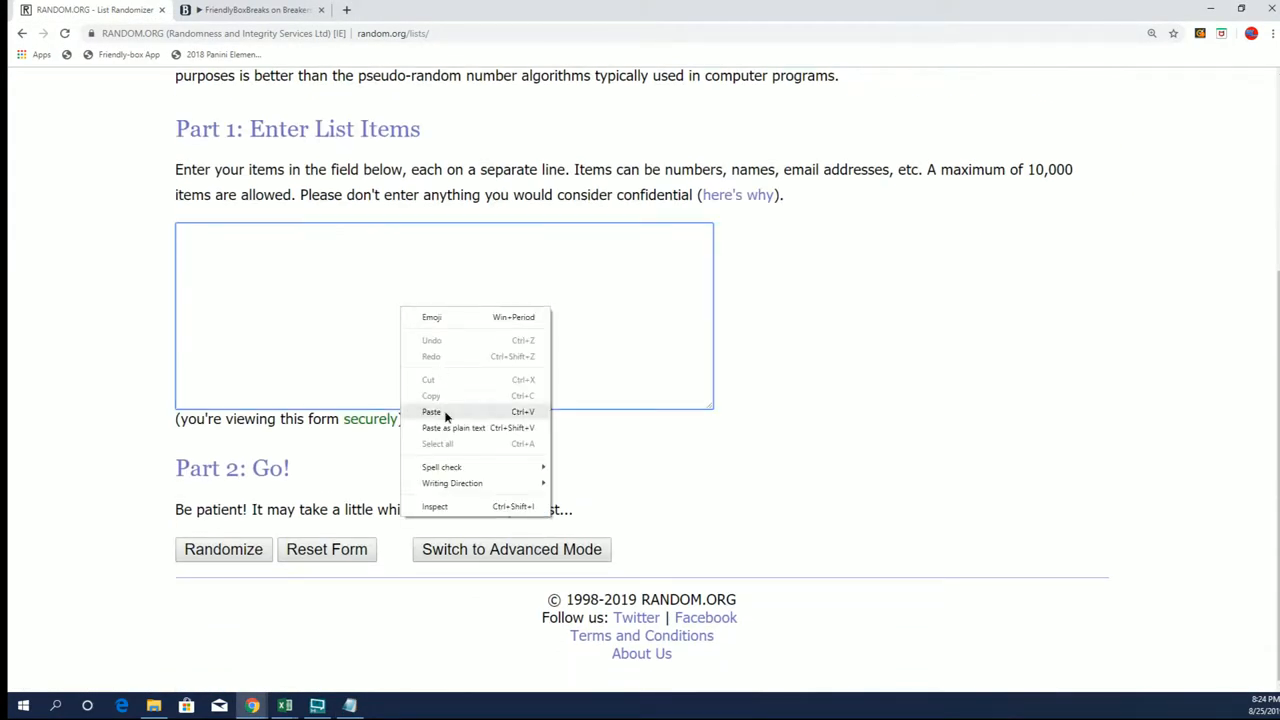
Step: Paste the 19 copied names into the list field and randomize them once
{"action": "left_click", "coordinate": [431, 412]}
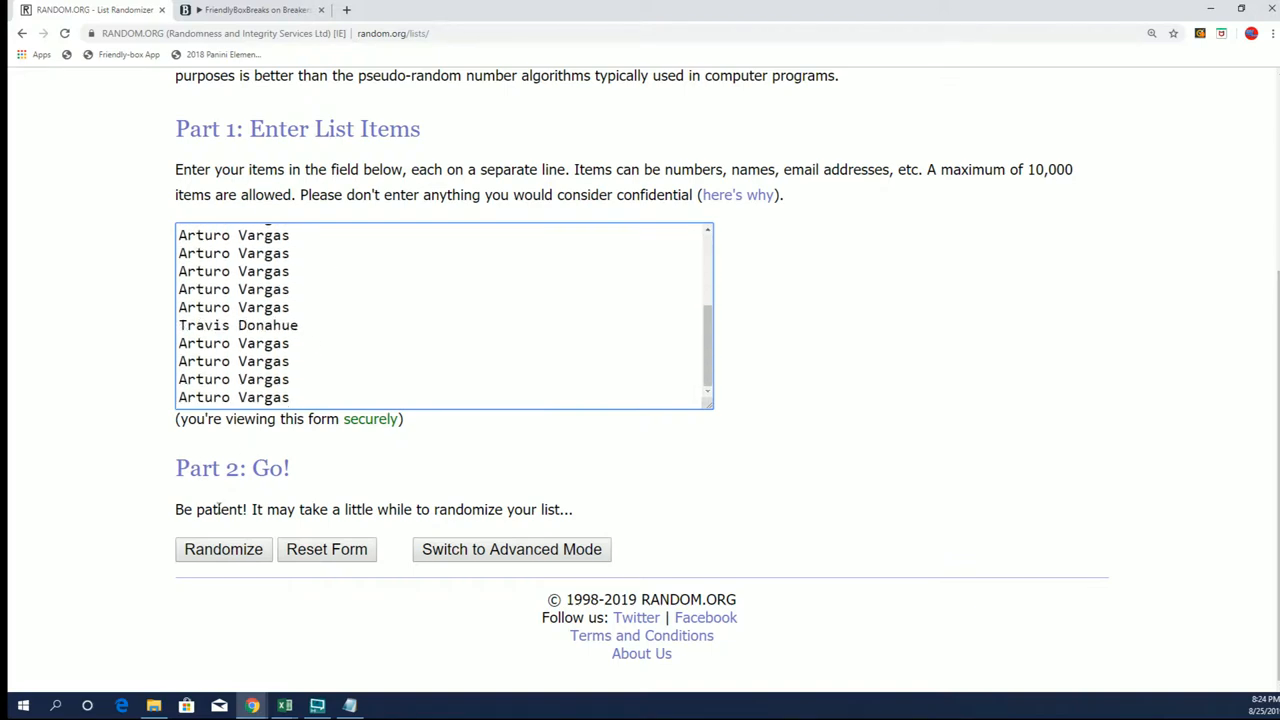
{"action": "left_click", "coordinate": [223, 549]}
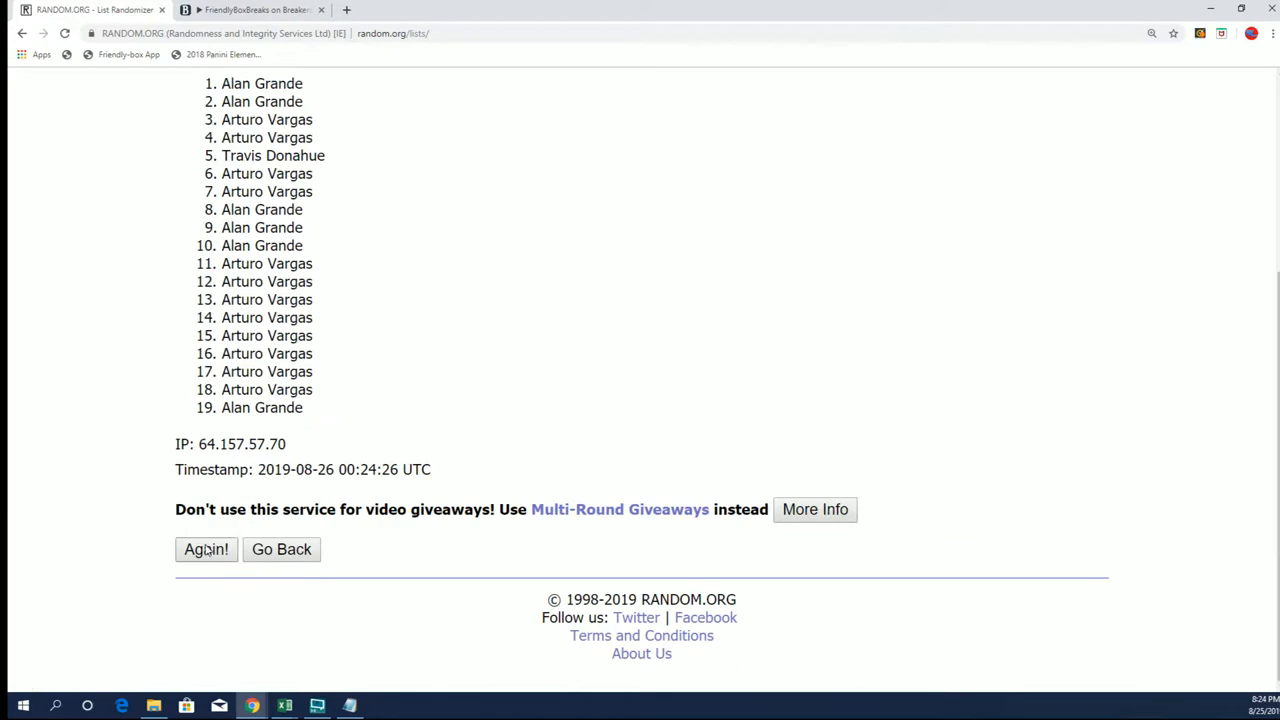
Step: Reshuffle the name list with Again! until it shows seven randomizations, then view the final order
{"action": "left_click", "coordinate": [206, 550]}
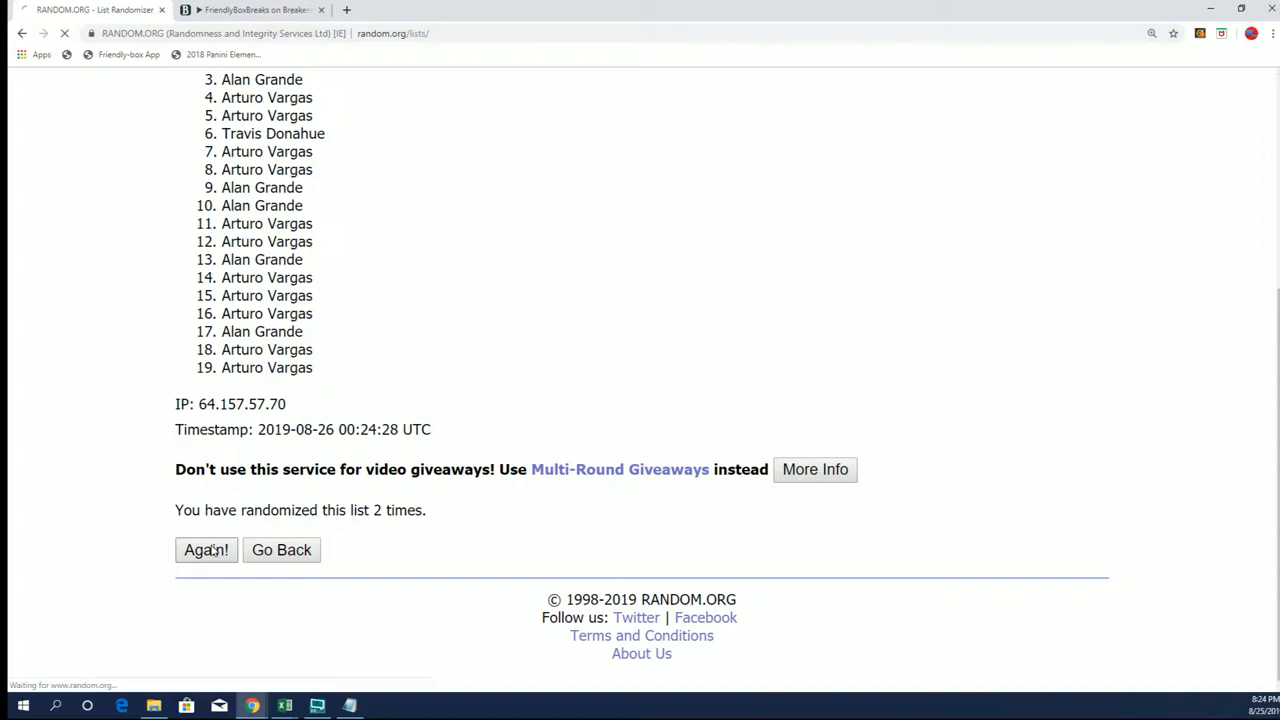
{"action": "left_click", "coordinate": [206, 550]}
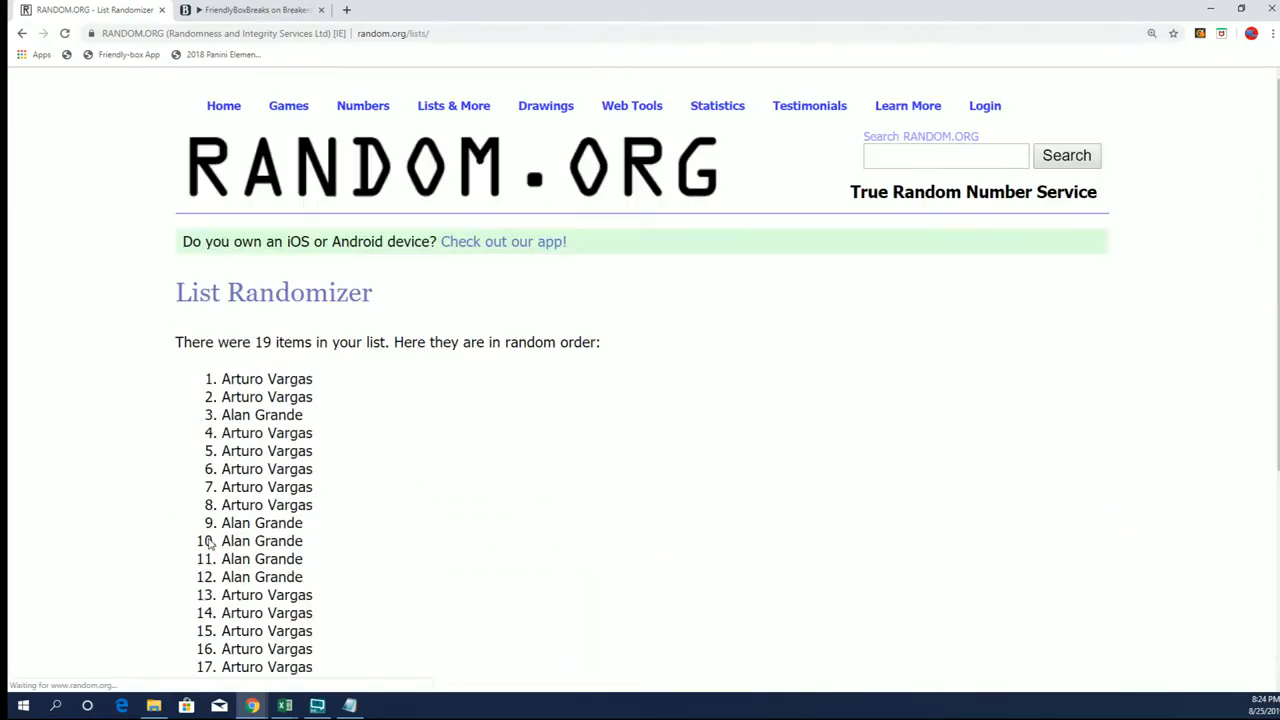
{"action": "scroll", "scroll_direction": "down", "scroll_amount": 3}
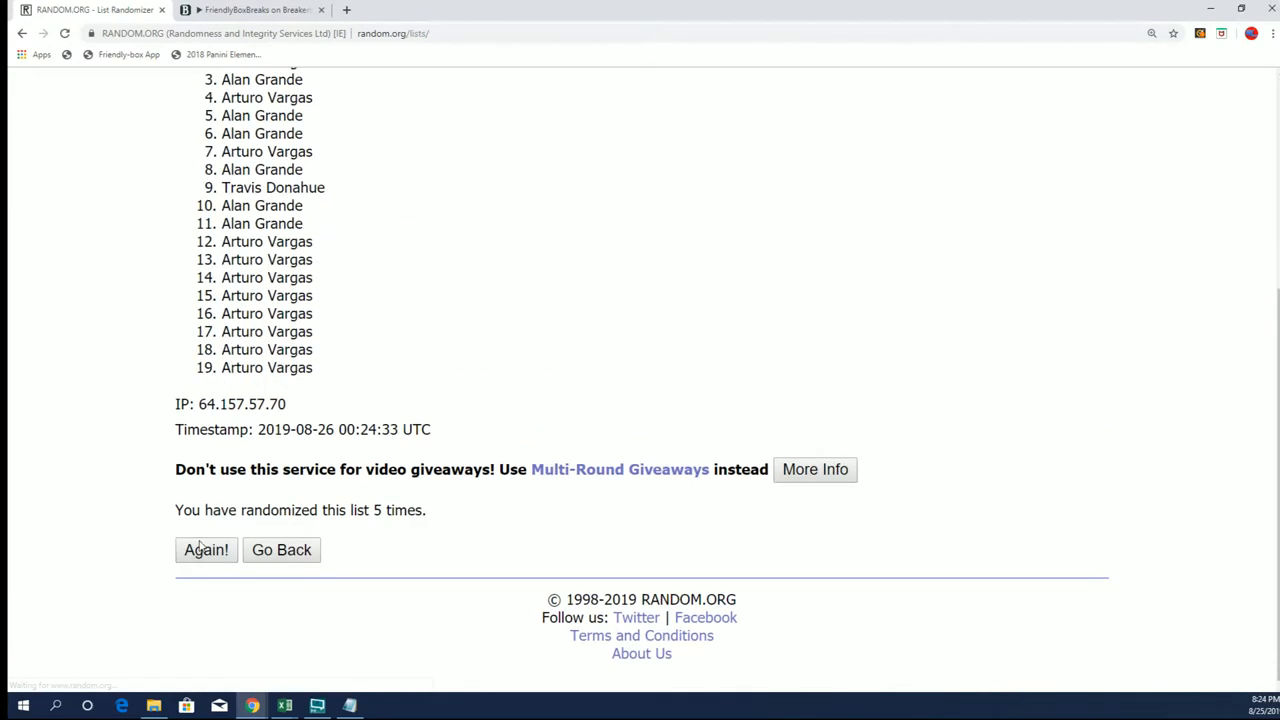
{"action": "left_click", "coordinate": [206, 550]}
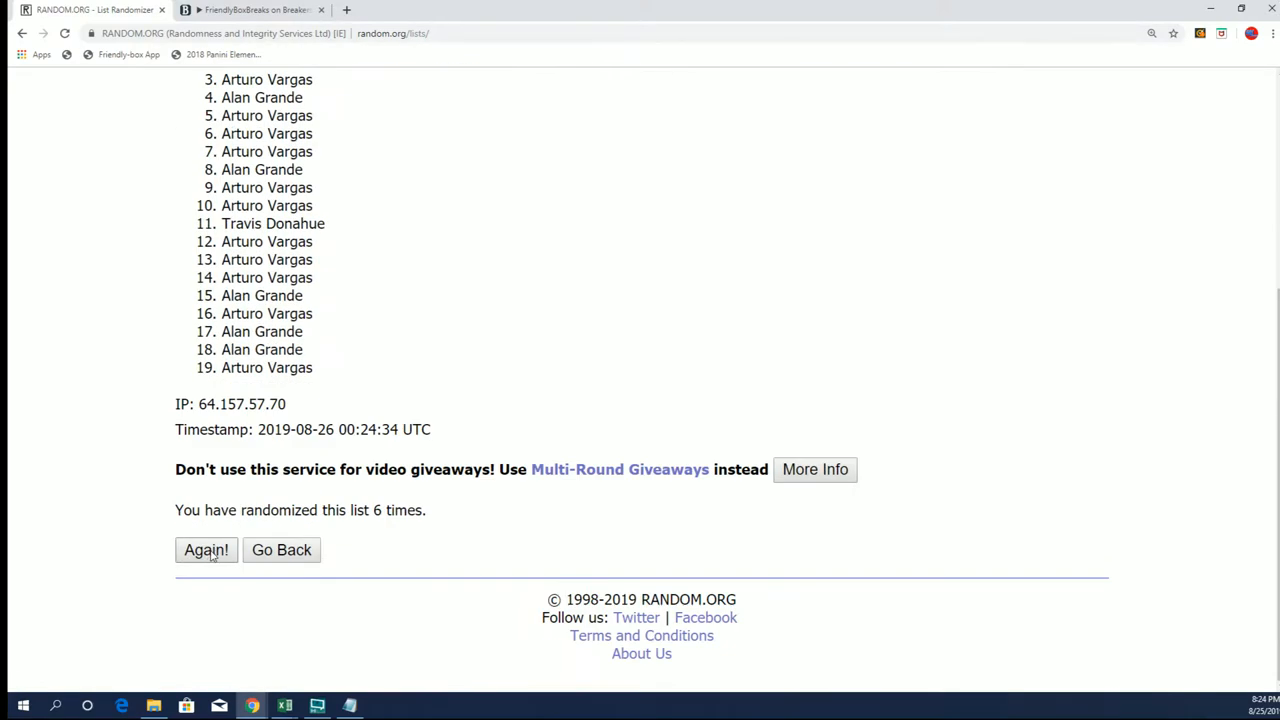
{"action": "left_click", "coordinate": [206, 550]}
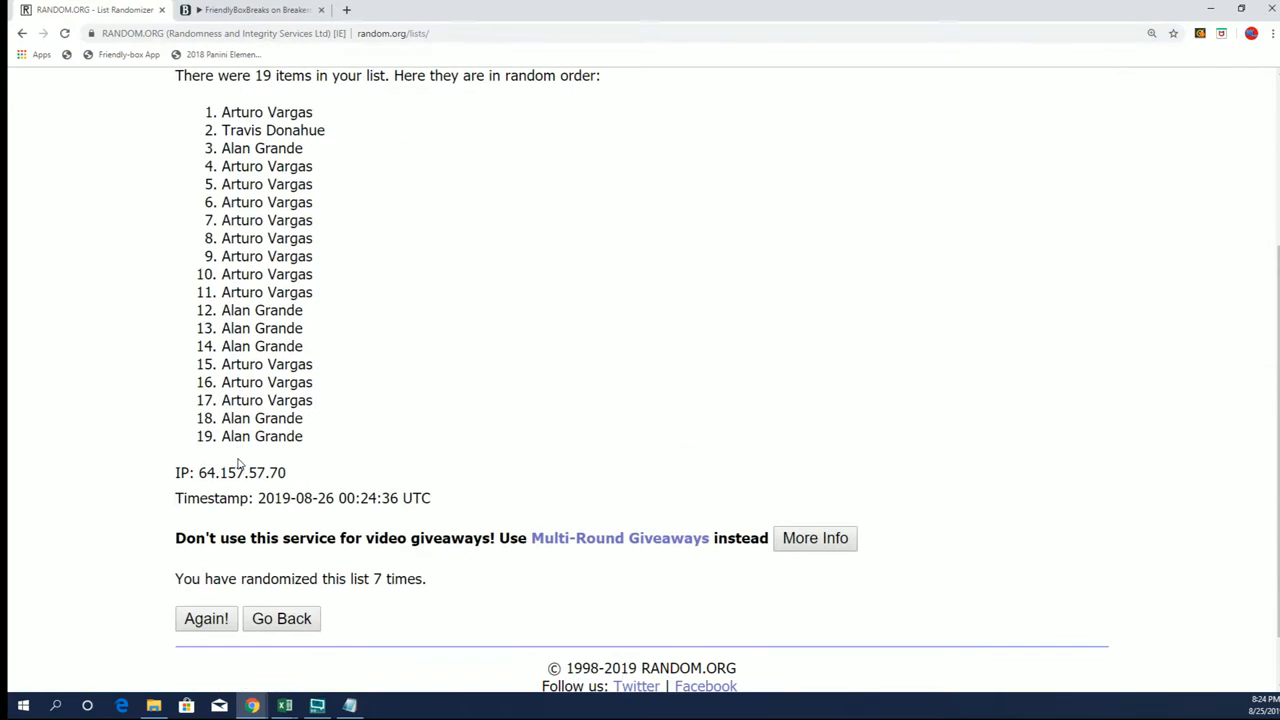
{"action": "scroll", "scroll_direction": "up", "scroll_amount": 3}
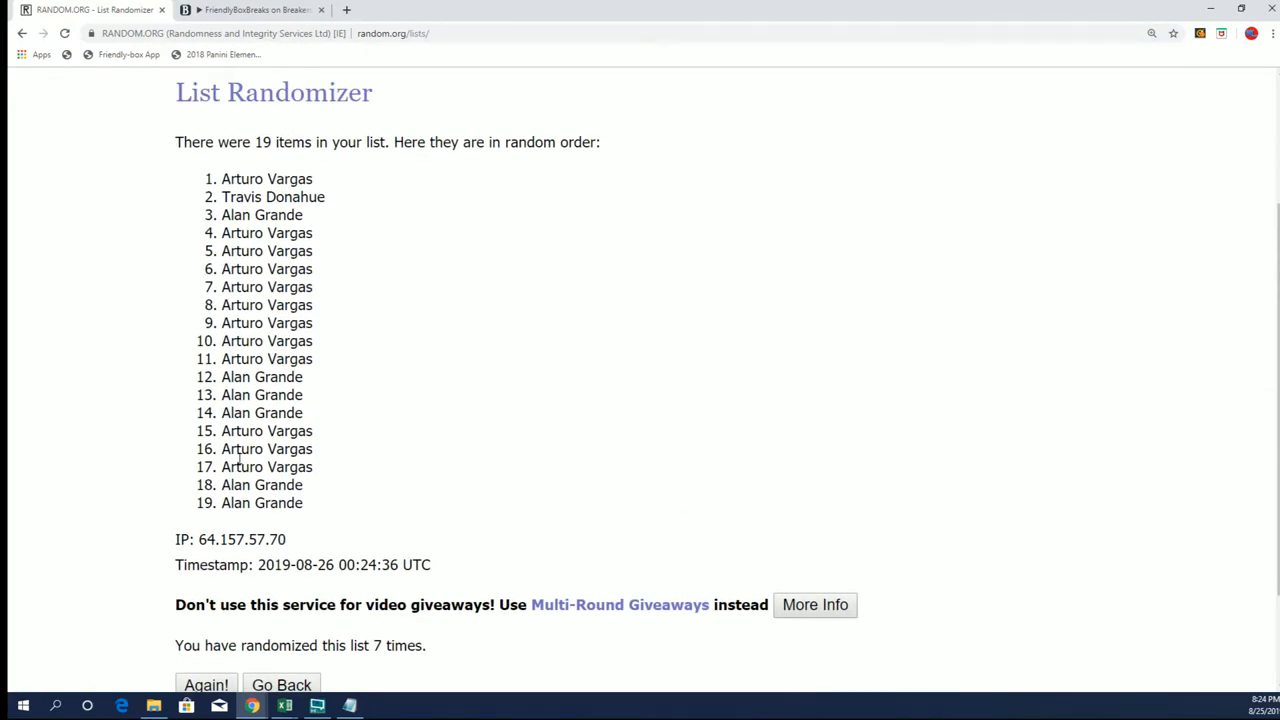